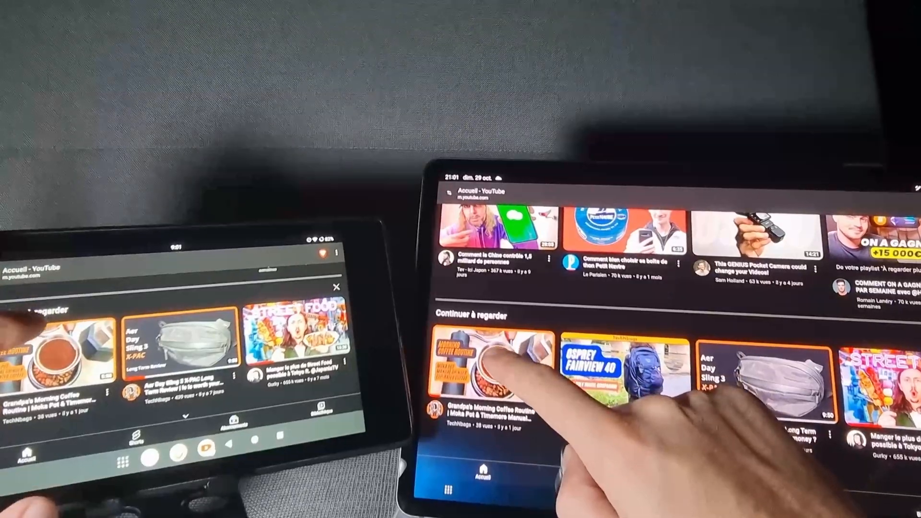
- Play the Grandpa's Morning Coffee Routine video from Continue watching, then pause it
{"action": "left_click", "coordinate": [488, 365]}
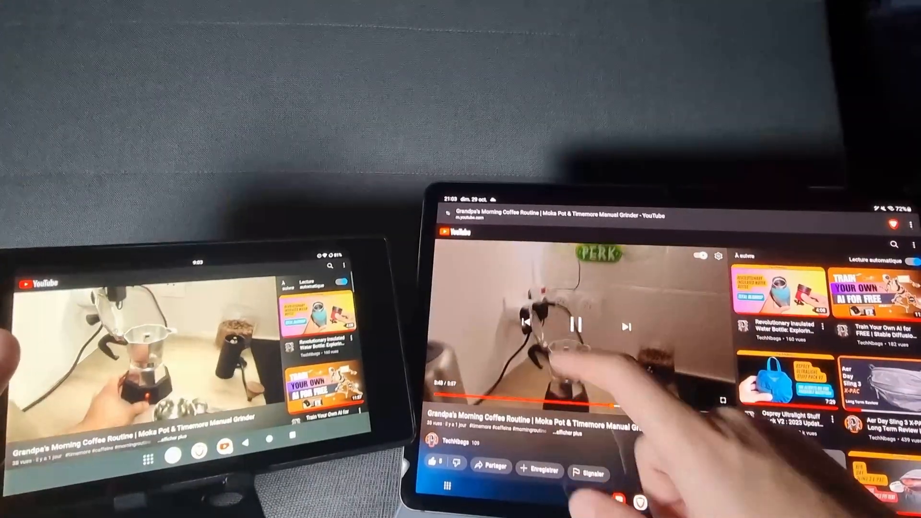
{"action": "left_click", "coordinate": [578, 327]}
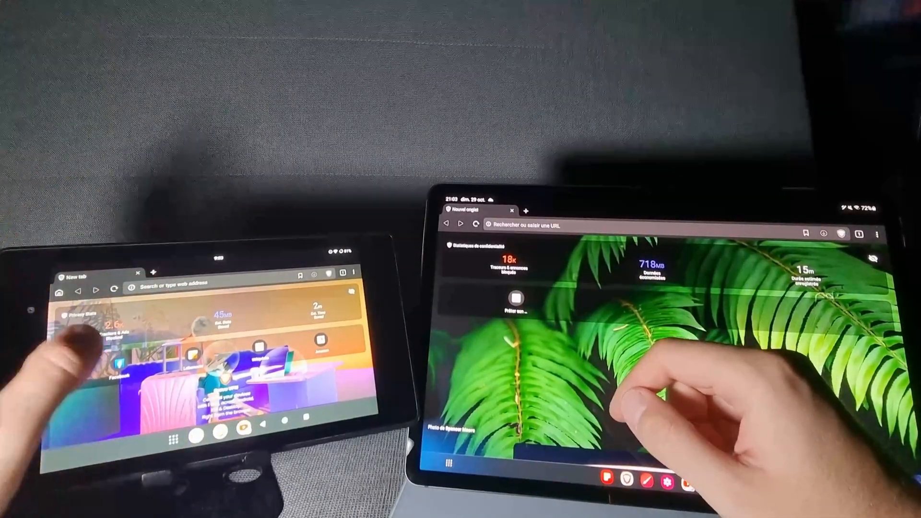
- Search Google for 'packhacker' from the Brave new-tab address bar
{"action": "left_click", "coordinate": [177, 285]}
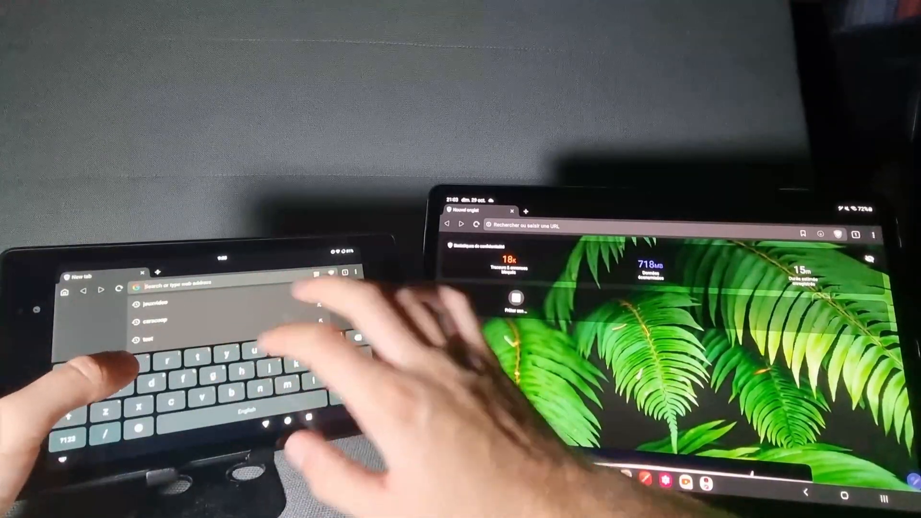
{"action": "type", "text": "packhacker"}
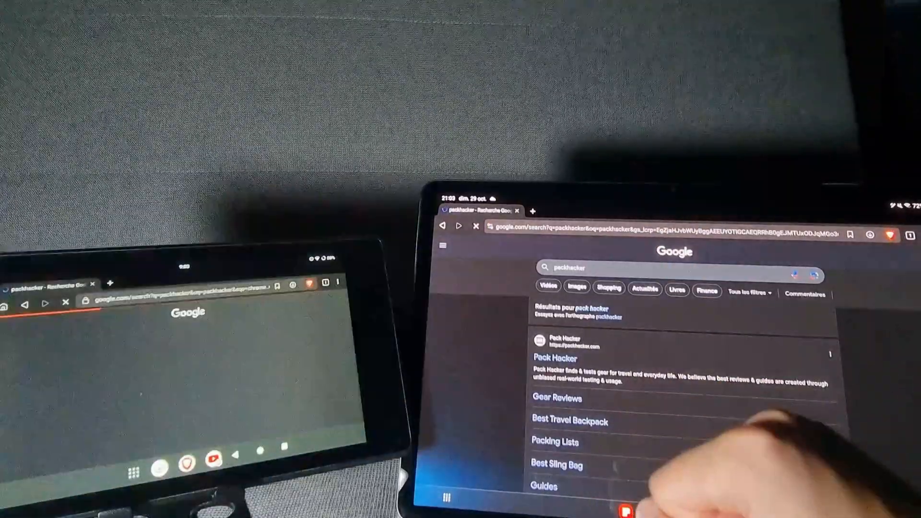
- Follow the Pack Hacker result's Packing Lists link in the Google results
{"action": "scroll", "scroll_direction": "down", "scroll_amount": 3}
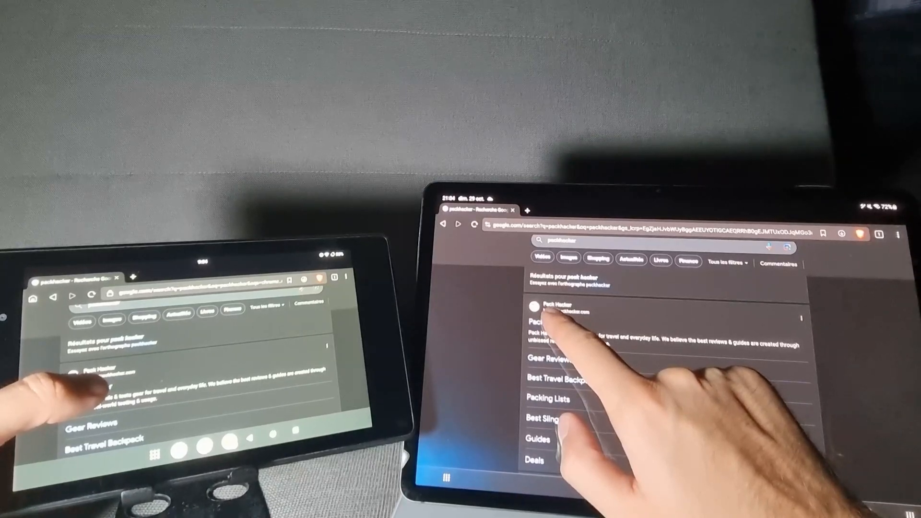
{"action": "left_click", "coordinate": [564, 309]}
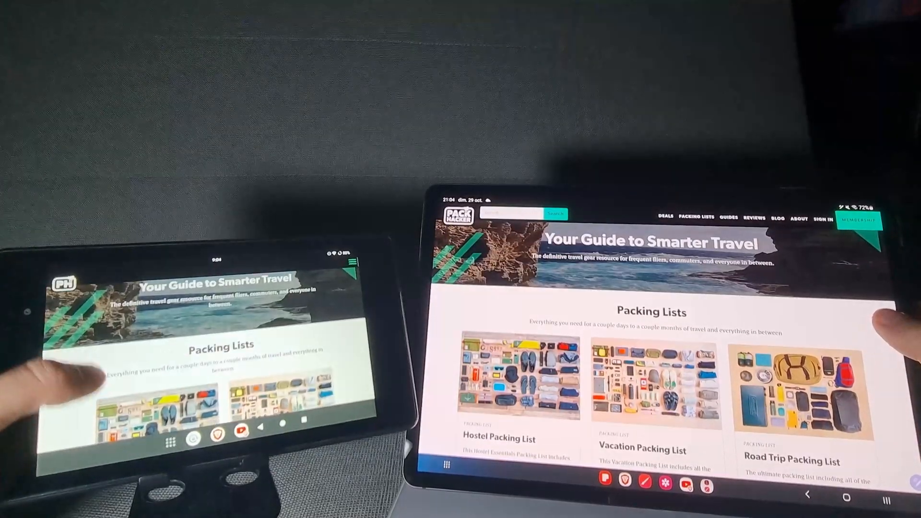
- Scroll the Packing Lists page to the Budget, Earth Friendly and Digital Nomad cards
{"action": "scroll", "scroll_direction": "down", "scroll_amount": 3}
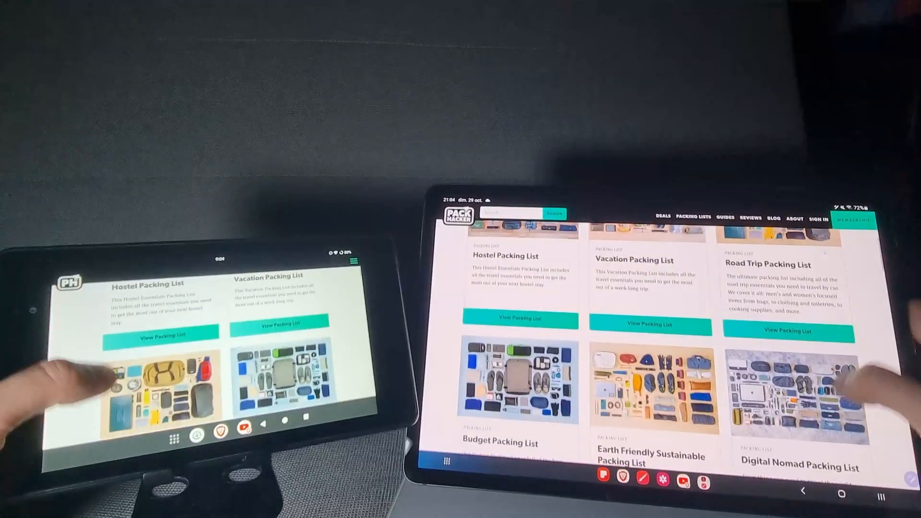
{"action": "scroll", "scroll_direction": "down", "scroll_amount": 3}
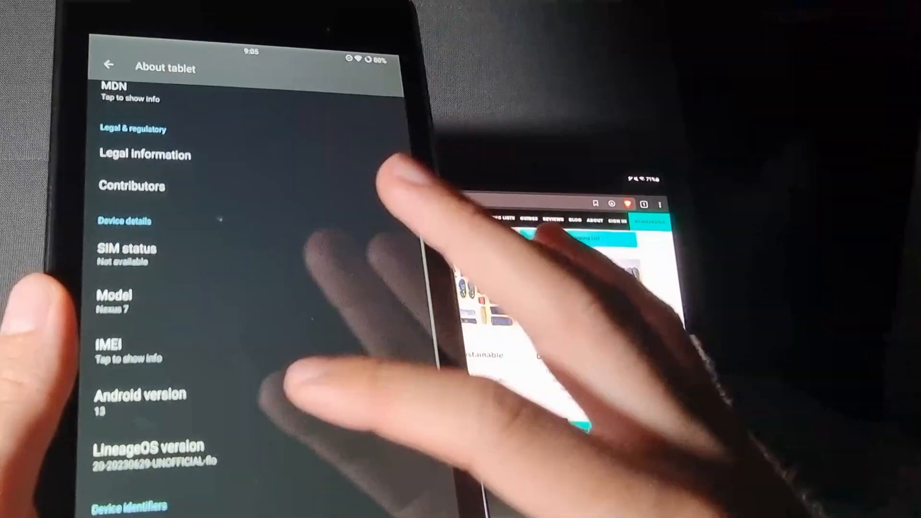
- Show the Android version details confirming the Nexus 7 runs Android 13
{"action": "left_click", "coordinate": [141, 402]}
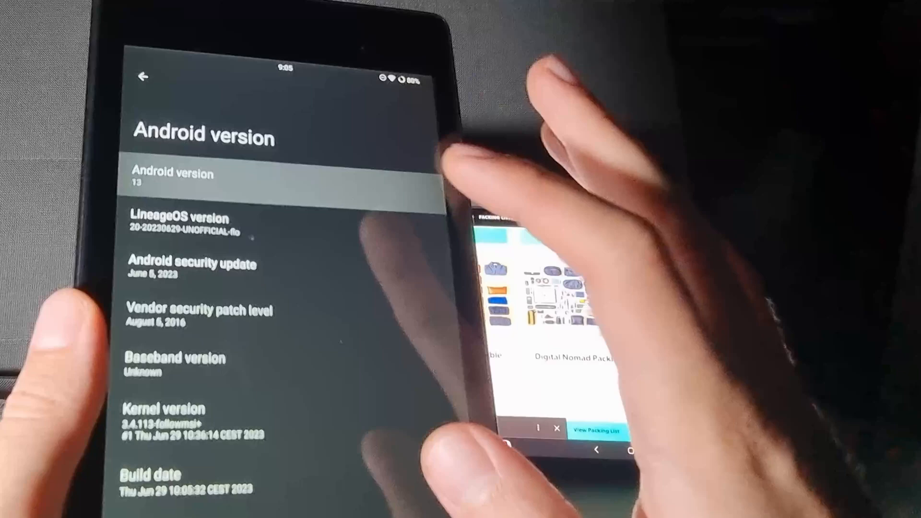